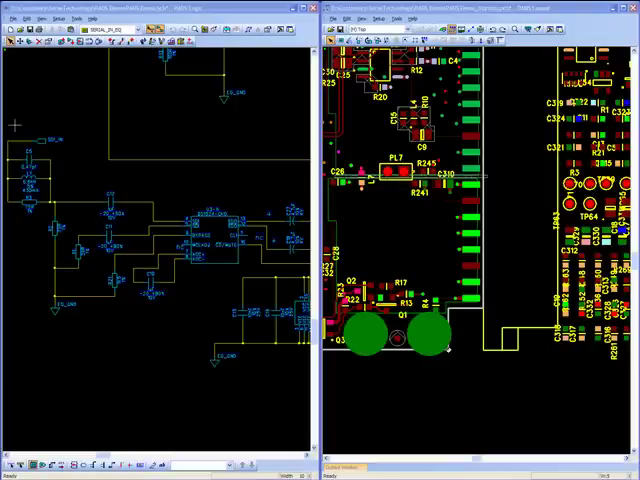
Step: Box-select the schematic components in PADS Logic and confirm dispersing their 14 board parts
left_click_drag(15, 120, 190, 320)
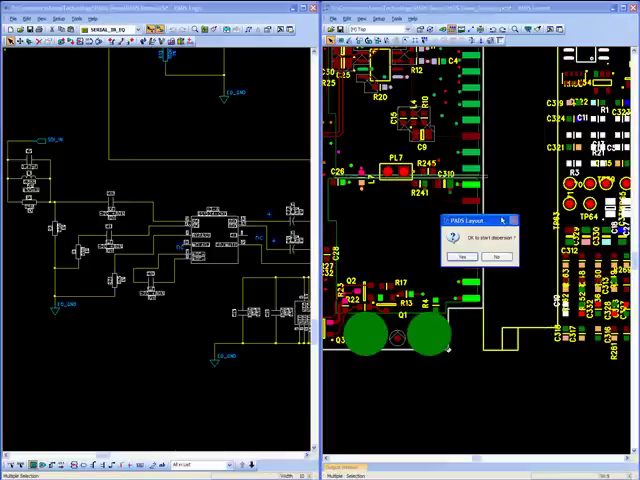
left_click(459, 258)
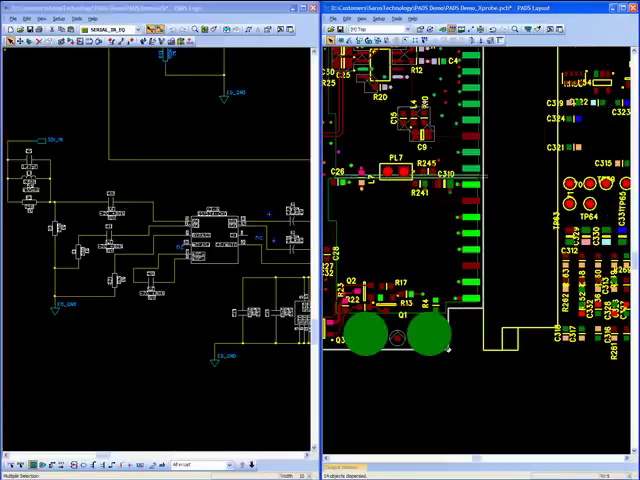